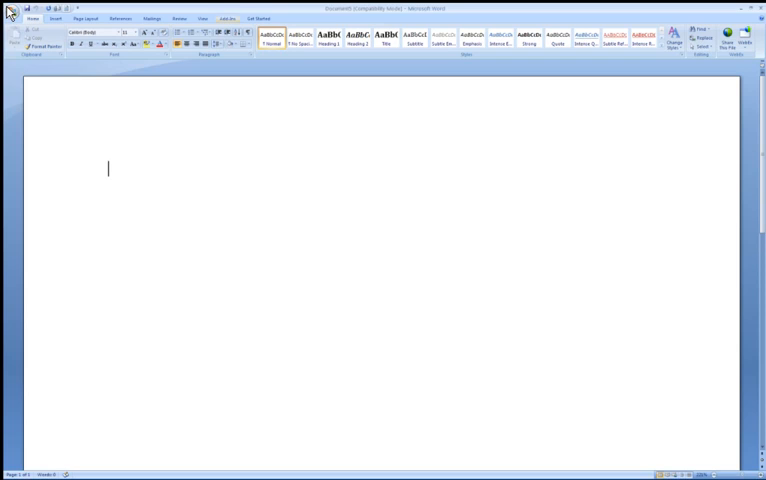
mouse_move(228, 20)
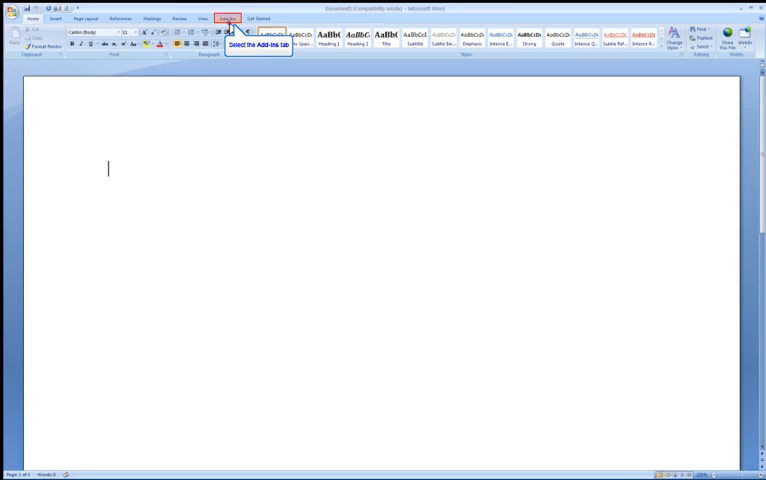
- Insert image placeholder 1 on the blank page using the Stream add-in
click(228, 18)
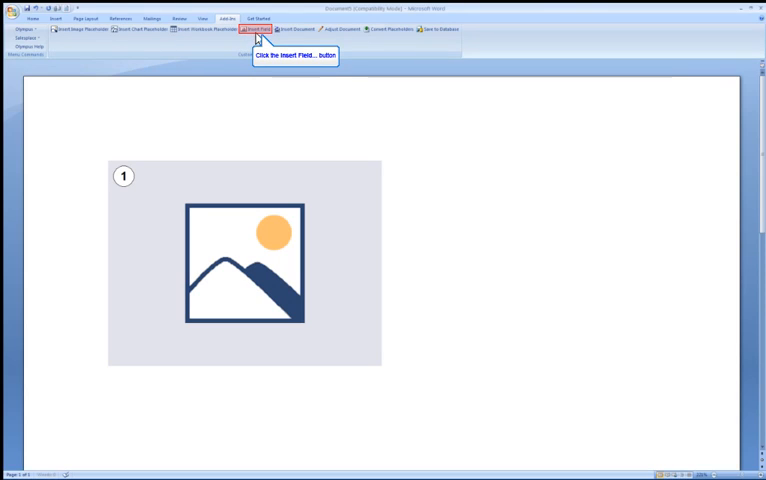
- In Insert Field, link to image placeholder 1 and expand the Dataset Fields list
click(252, 30)
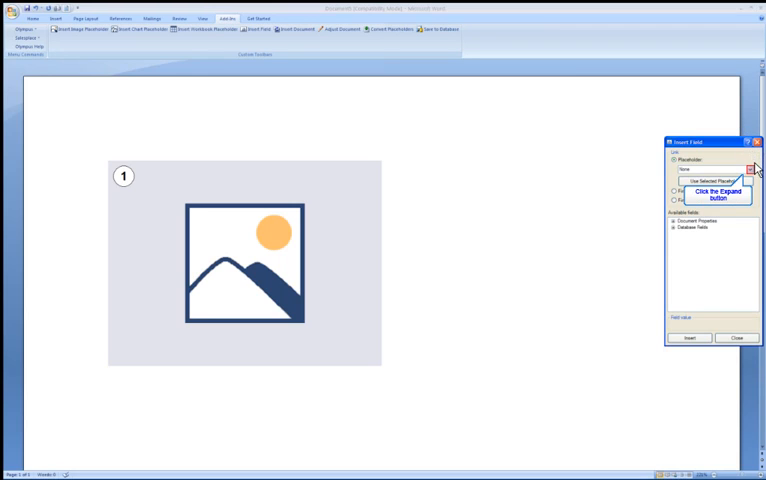
click(752, 168)
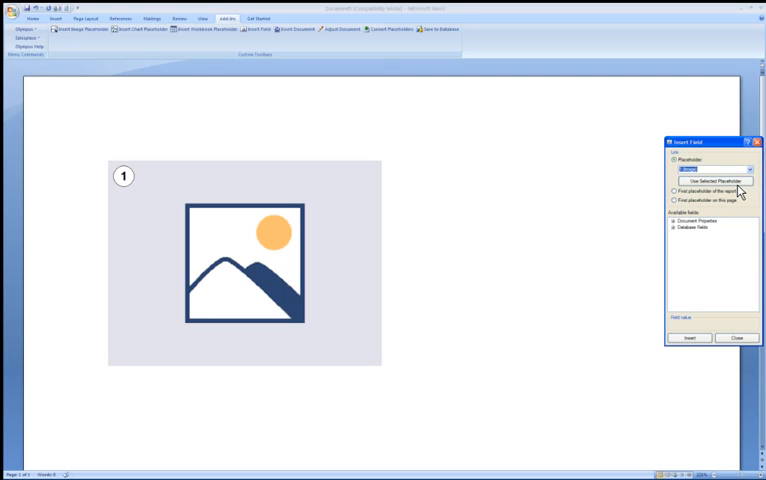
click(696, 220)
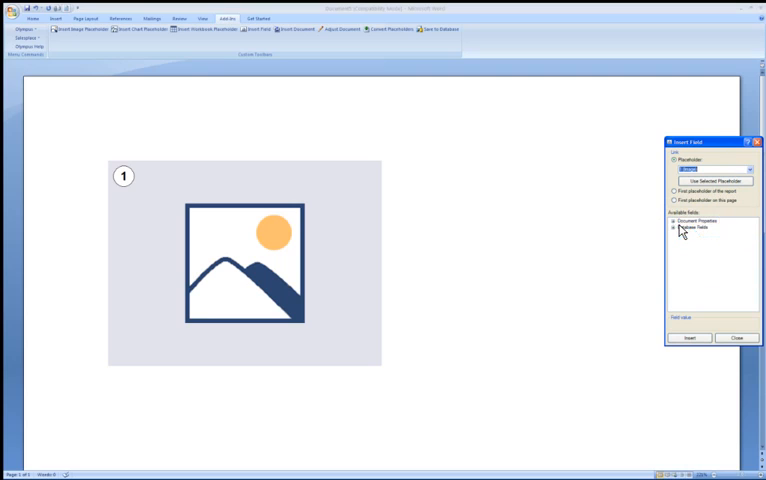
click(678, 228)
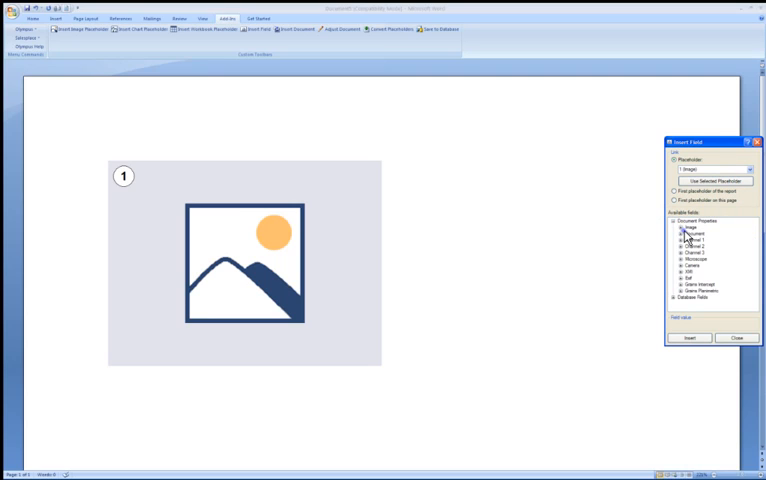
- Insert the Total Magnification and Microscope Frame fields below placeholder 1
scroll(down, 3)
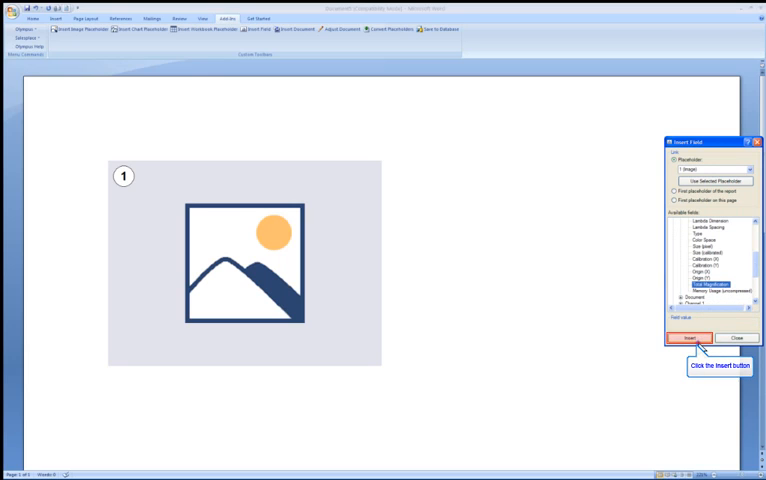
click(692, 336)
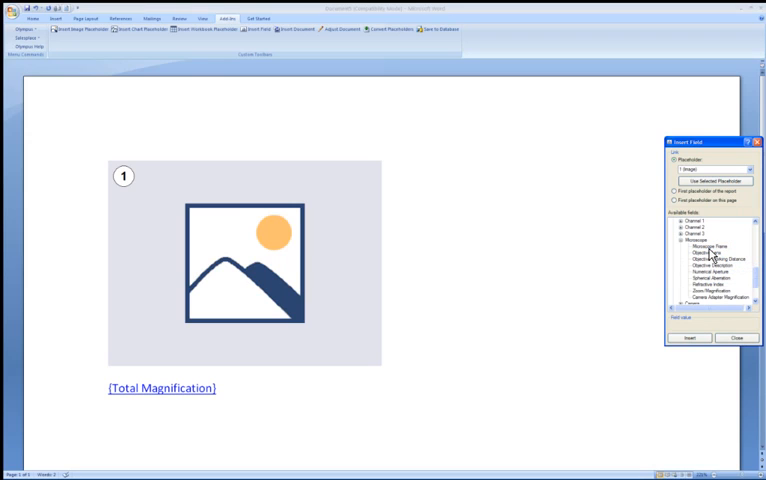
click(712, 246)
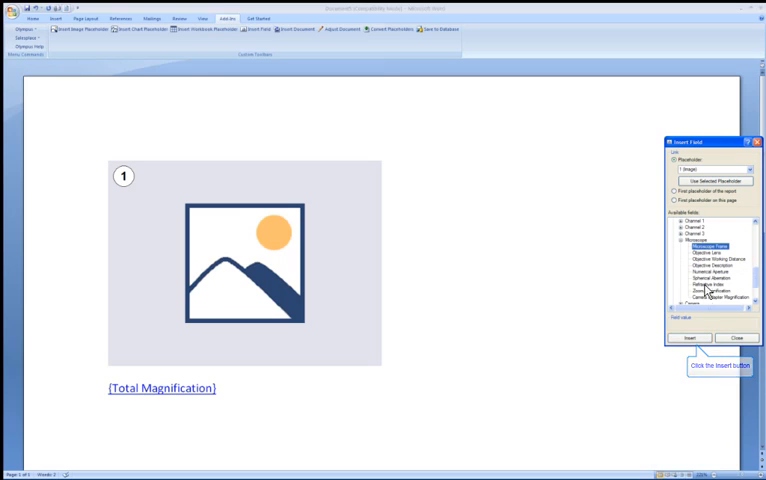
click(690, 336)
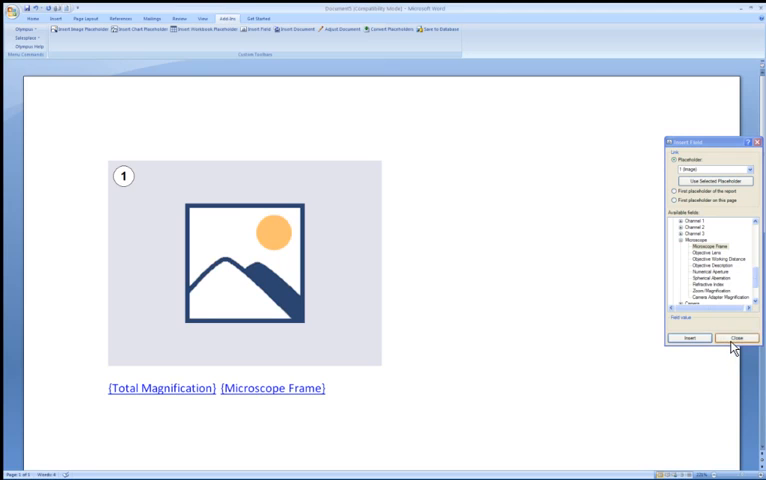
- Close Insert Field and reopen it with the cursor below image placeholder 2
click(734, 336)
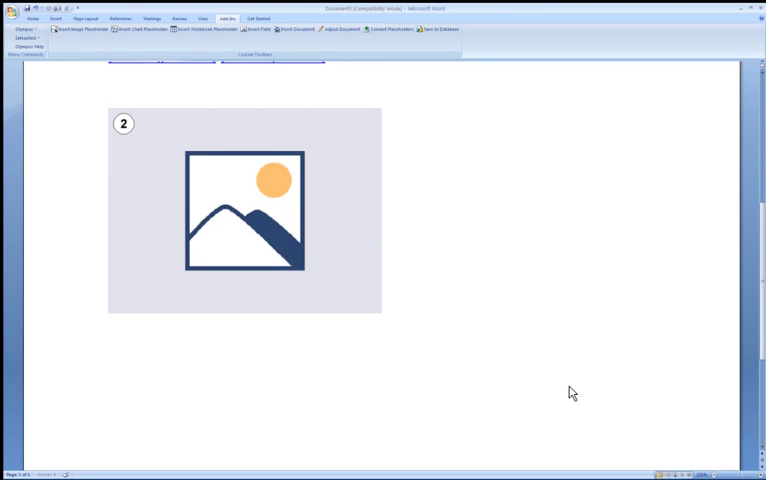
mouse_move(248, 38)
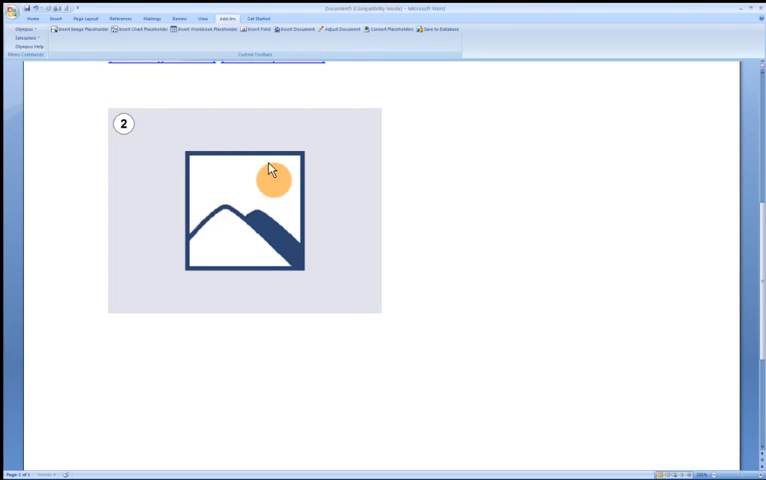
click(258, 36)
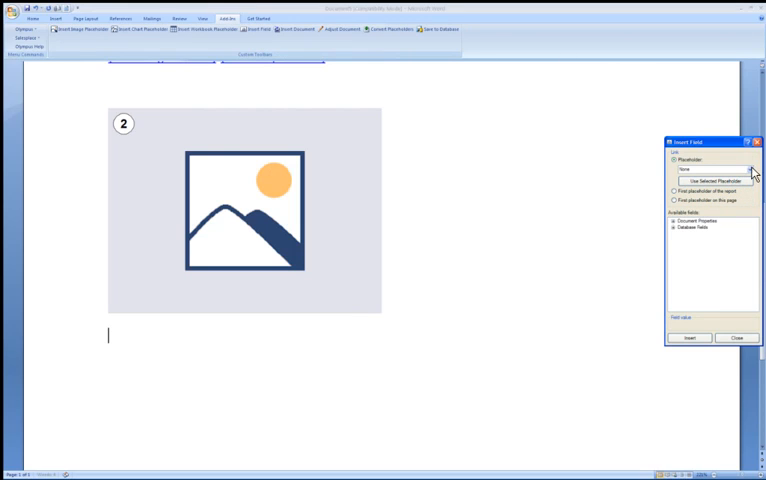
- Insert Total Magnification and Microscope Frame fields linked to image placeholder 2
click(750, 168)
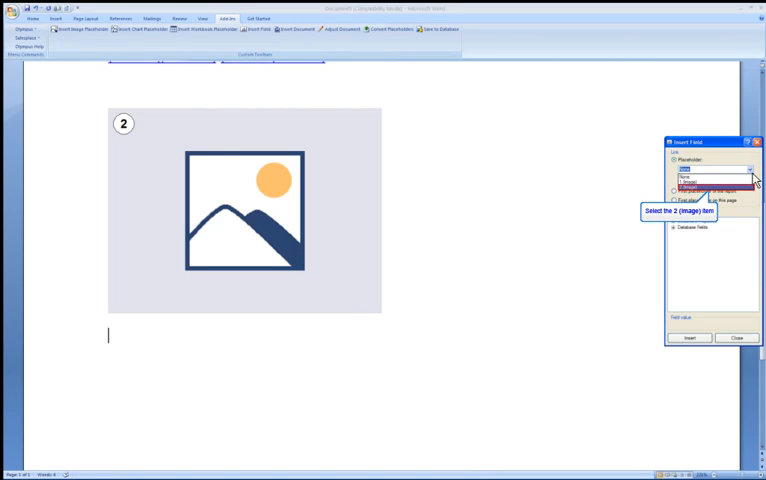
click(704, 184)
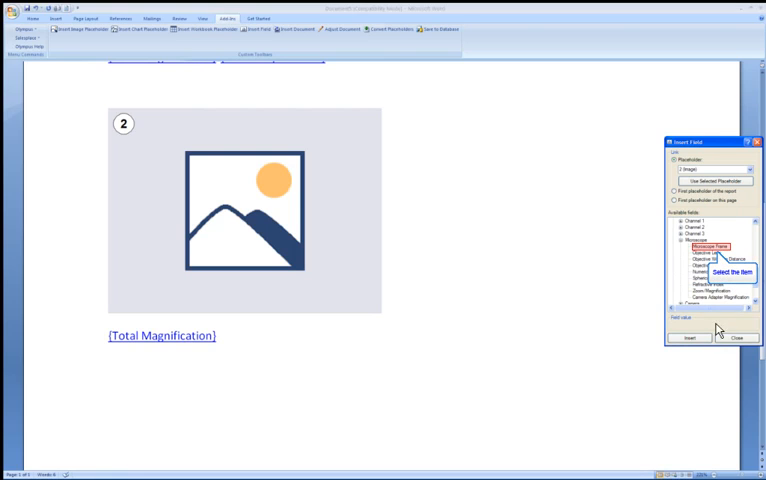
click(702, 246)
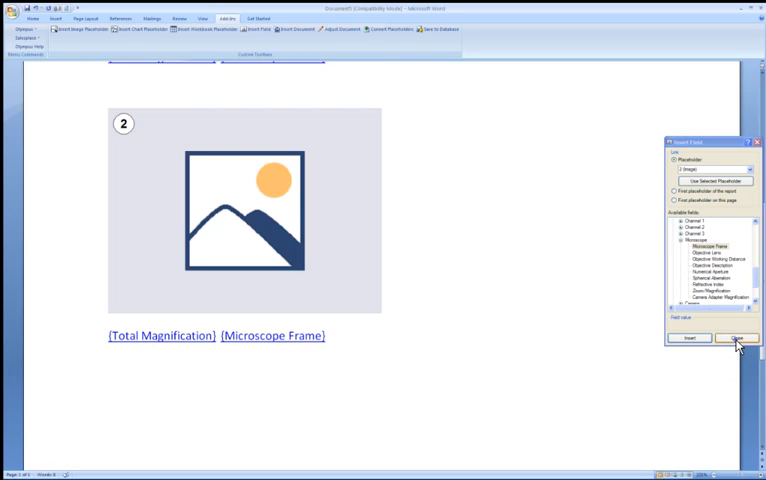
click(728, 338)
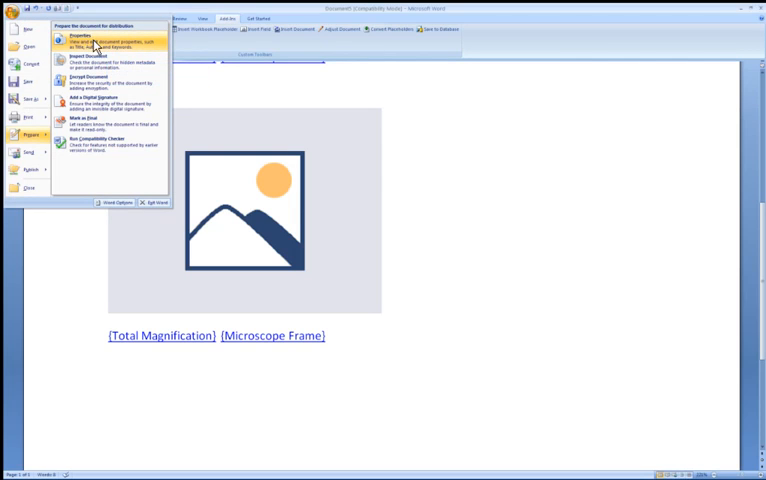
- Enter document properties such as author and company and confirm them
click(90, 40)
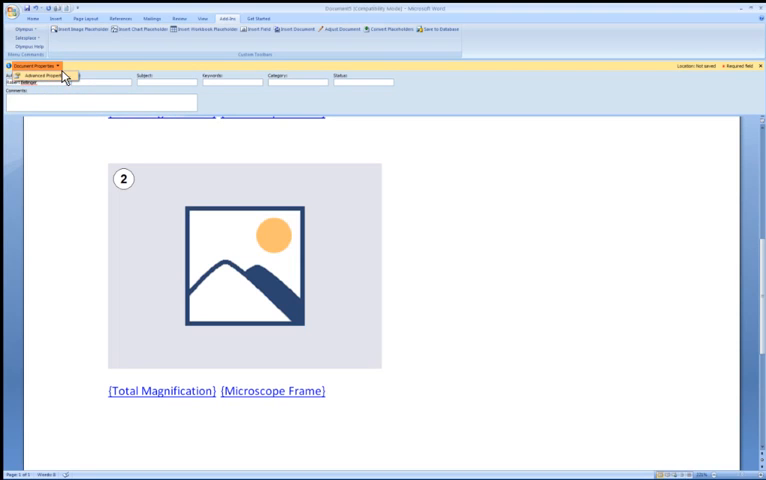
click(44, 76)
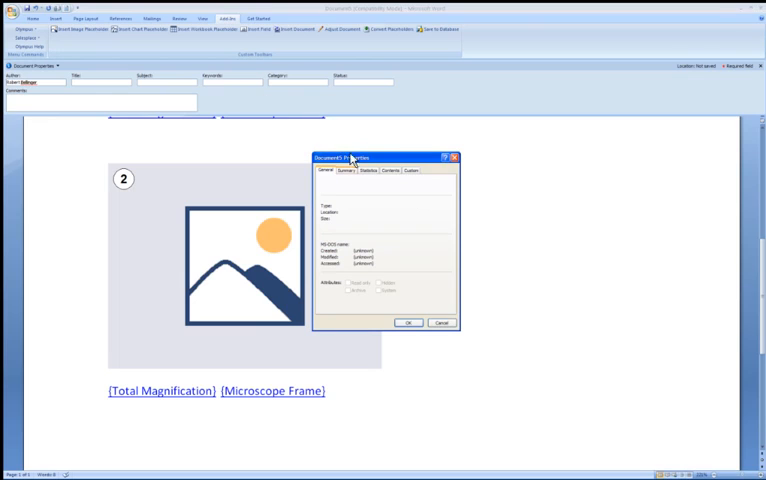
click(344, 170)
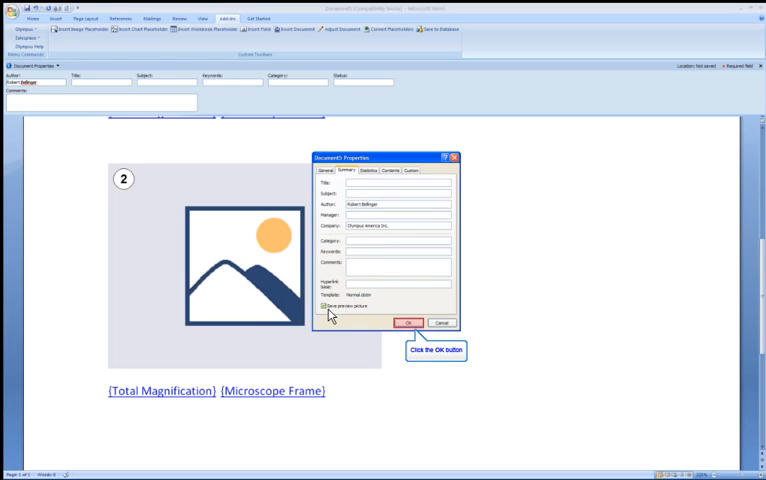
click(408, 322)
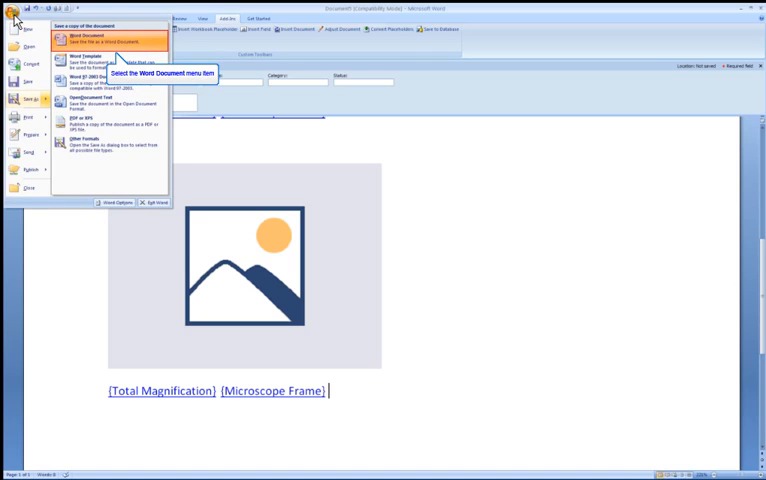
mouse_move(92, 44)
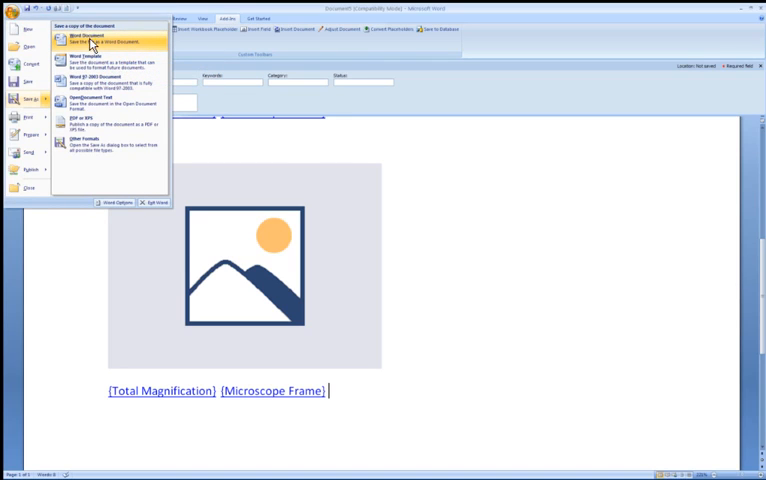
- Save the two-image page as a Word Template (.dotx) with a new file name
click(104, 42)
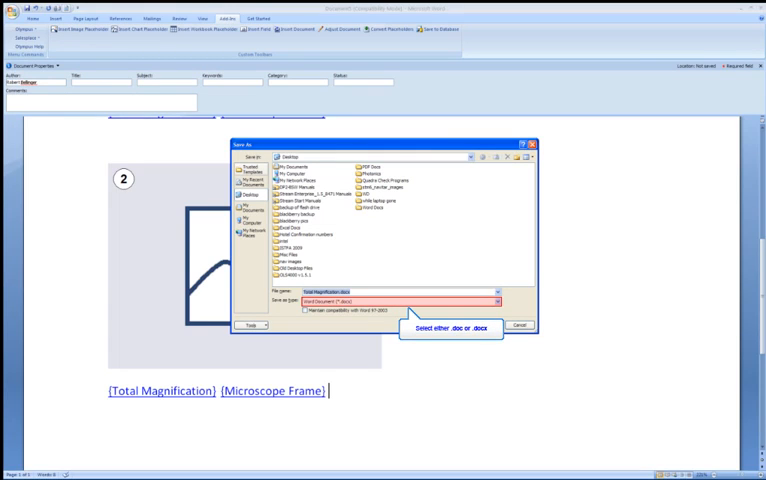
click(494, 300)
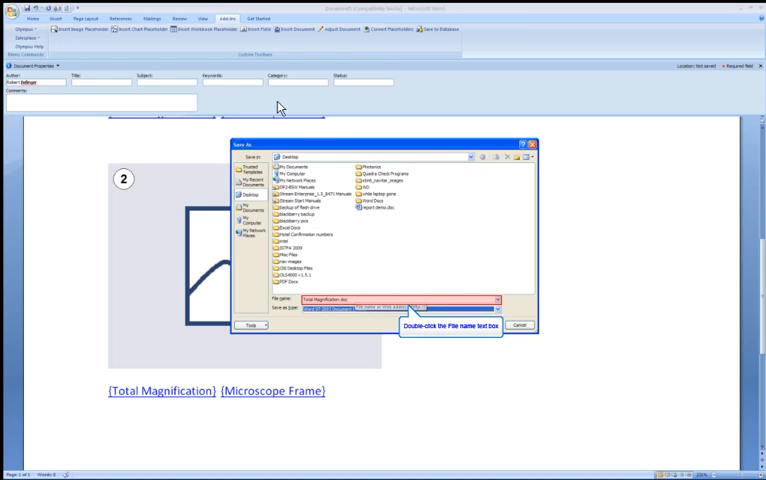
double_click(400, 300)
text(live_image_temp)
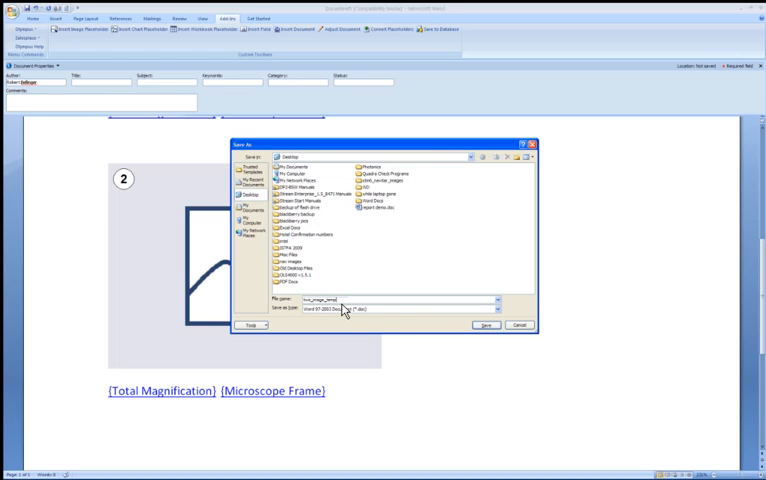
click(486, 324)
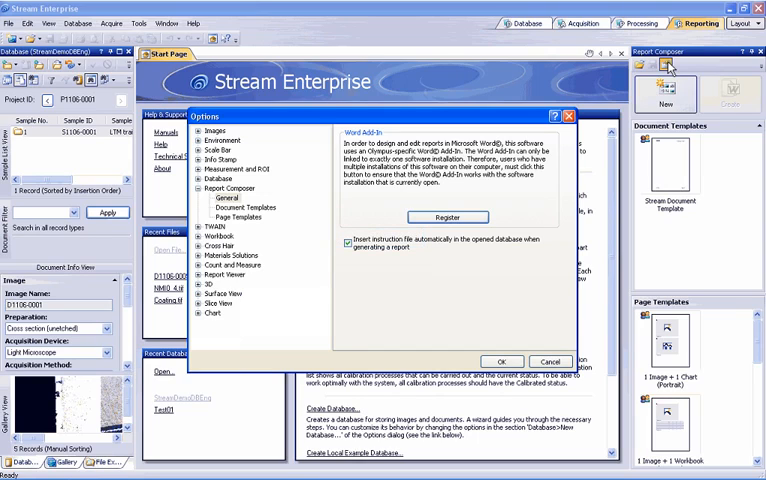
- In Report Composer options, check the workgroup Document Templates folder and show Page Templates
click(224, 198)
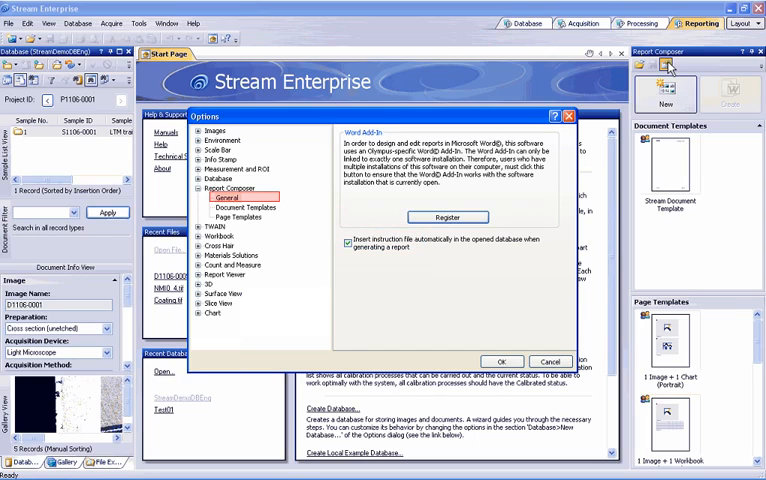
click(244, 208)
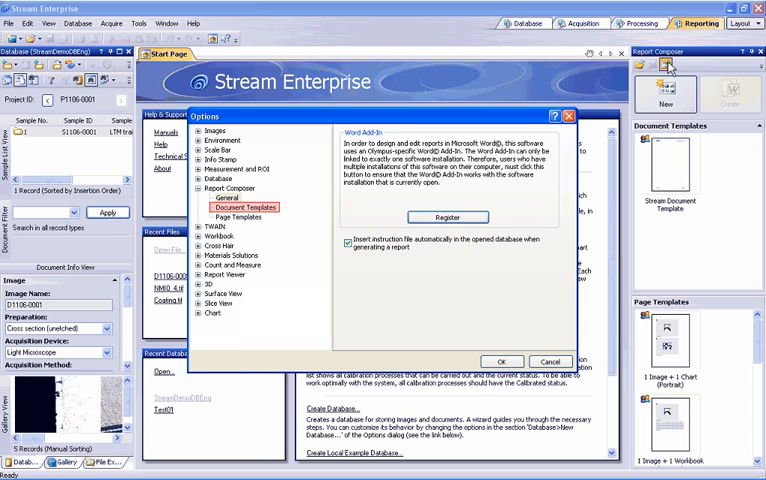
click(234, 216)
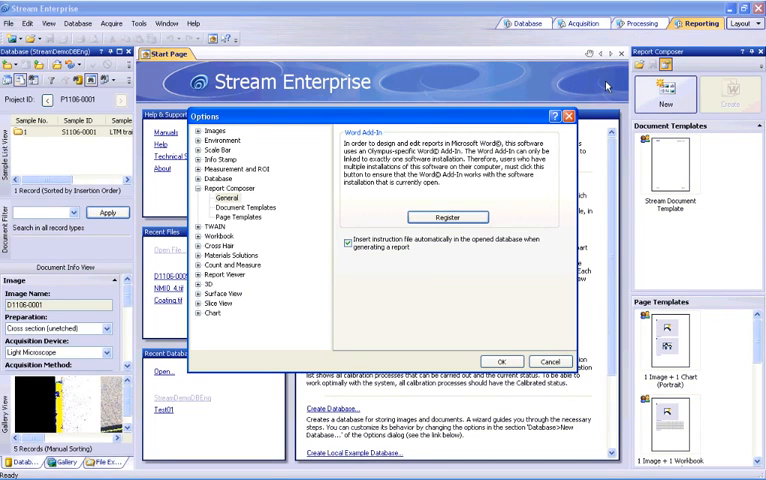
click(248, 208)
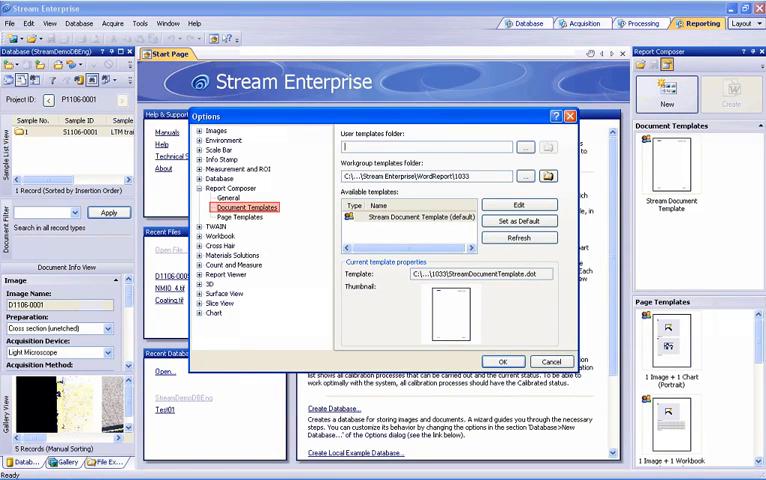
click(436, 146)
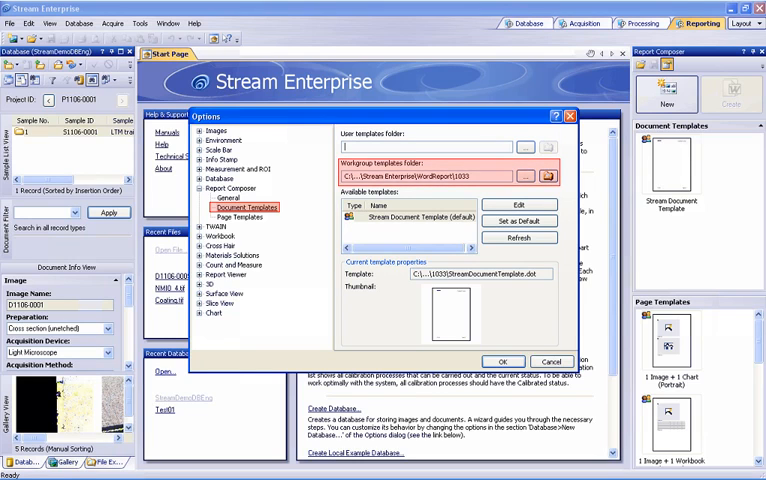
click(238, 216)
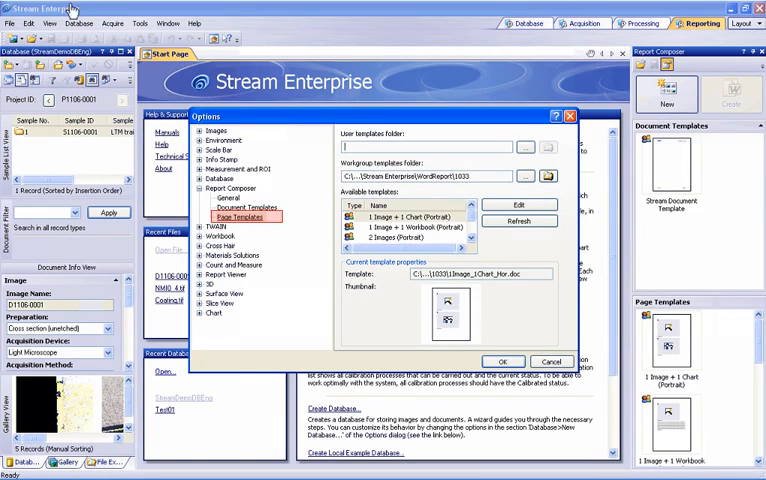
- Refresh the Available templates list and select the new two-image template
click(436, 148)
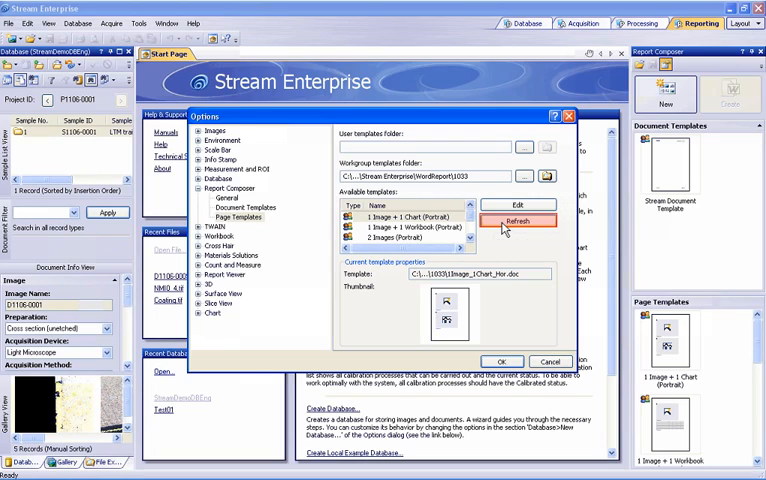
mouse_move(504, 228)
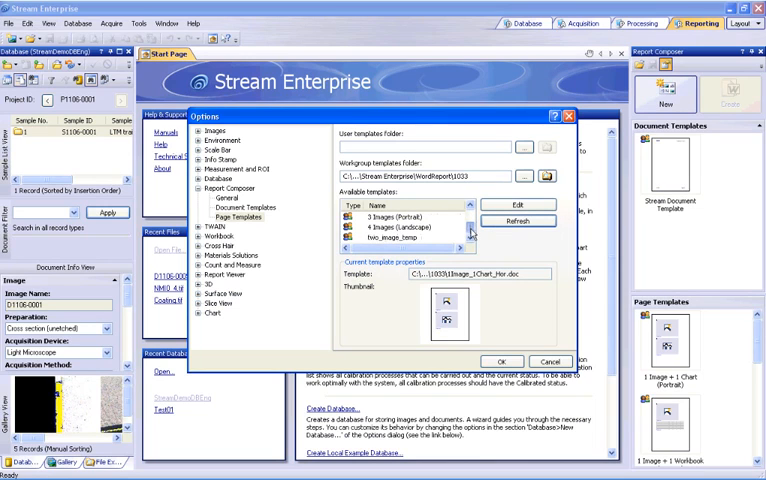
click(400, 236)
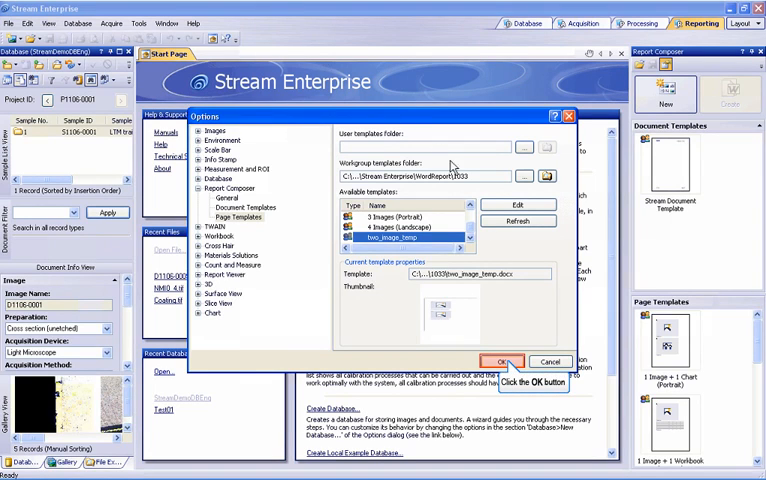
- Close Options with OK and find the new template in the Page Templates pane
click(504, 360)
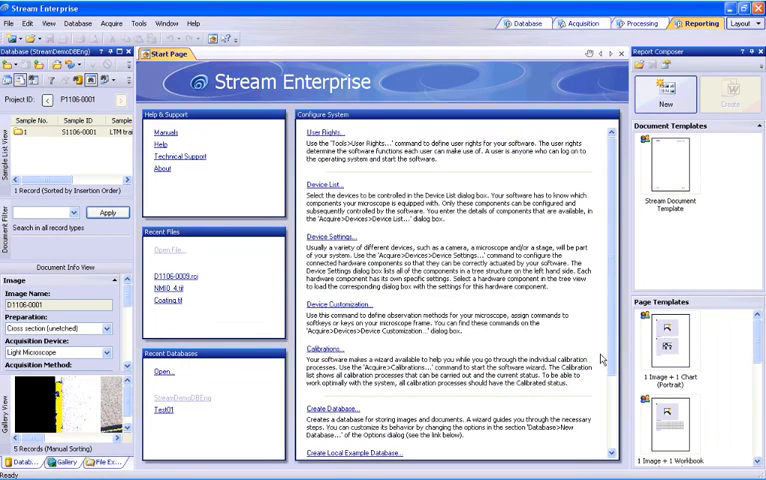
scroll(down, 3)
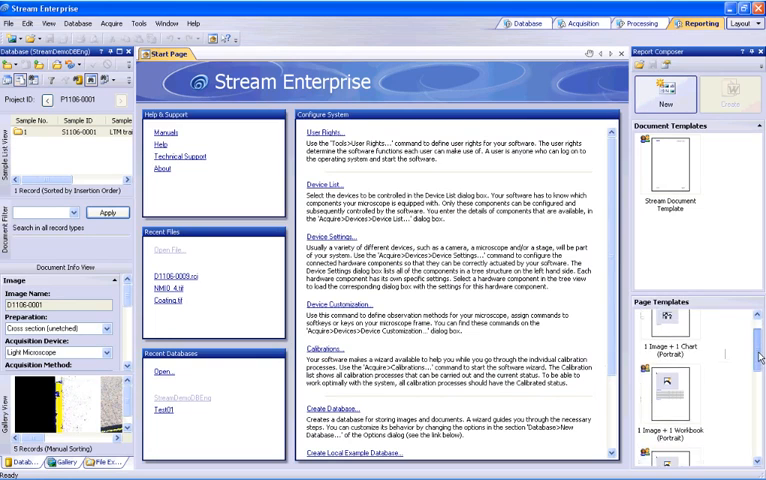
scroll(down, 3)
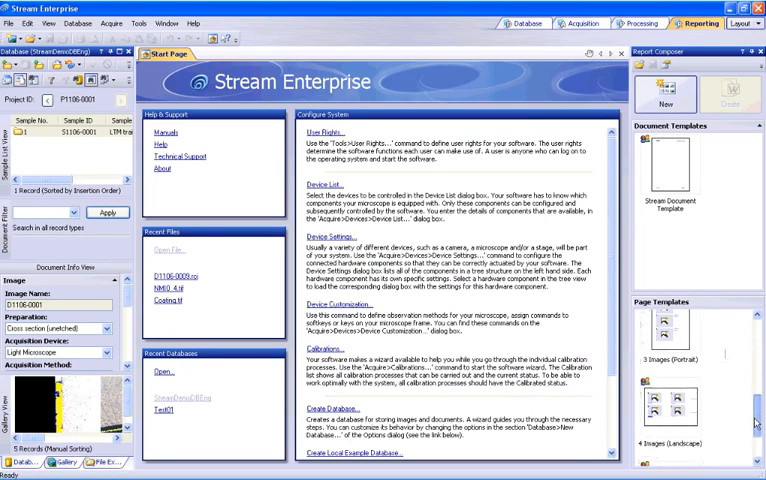
scroll(down, 3)
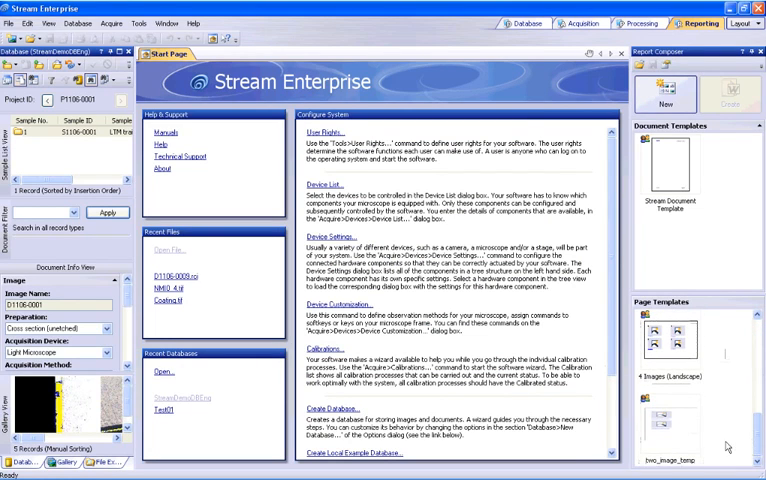